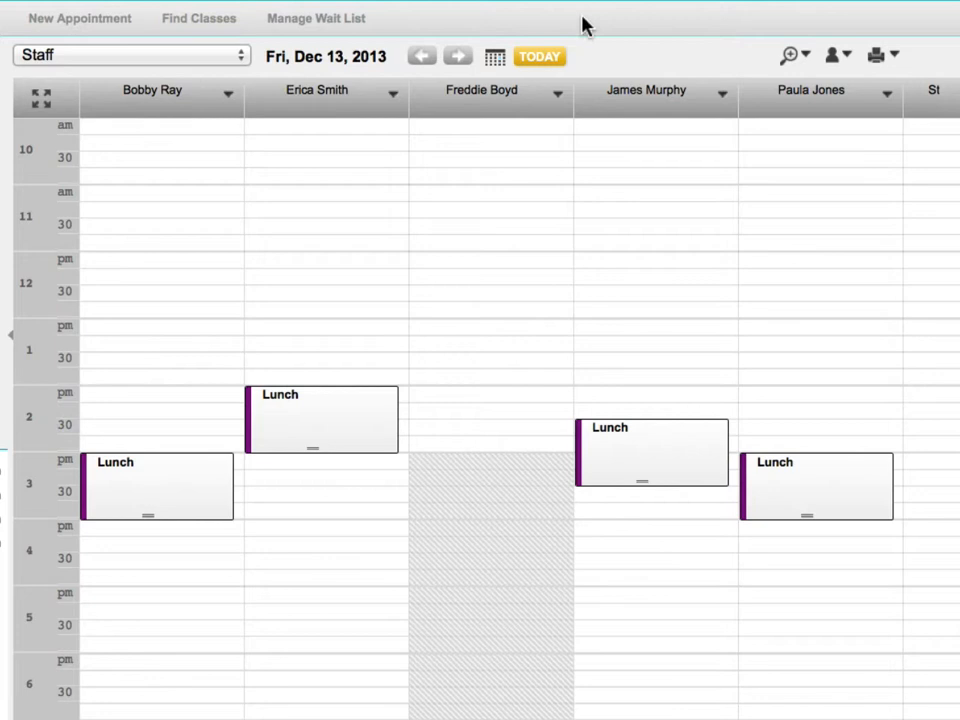
pyautogui.click(716, 92)
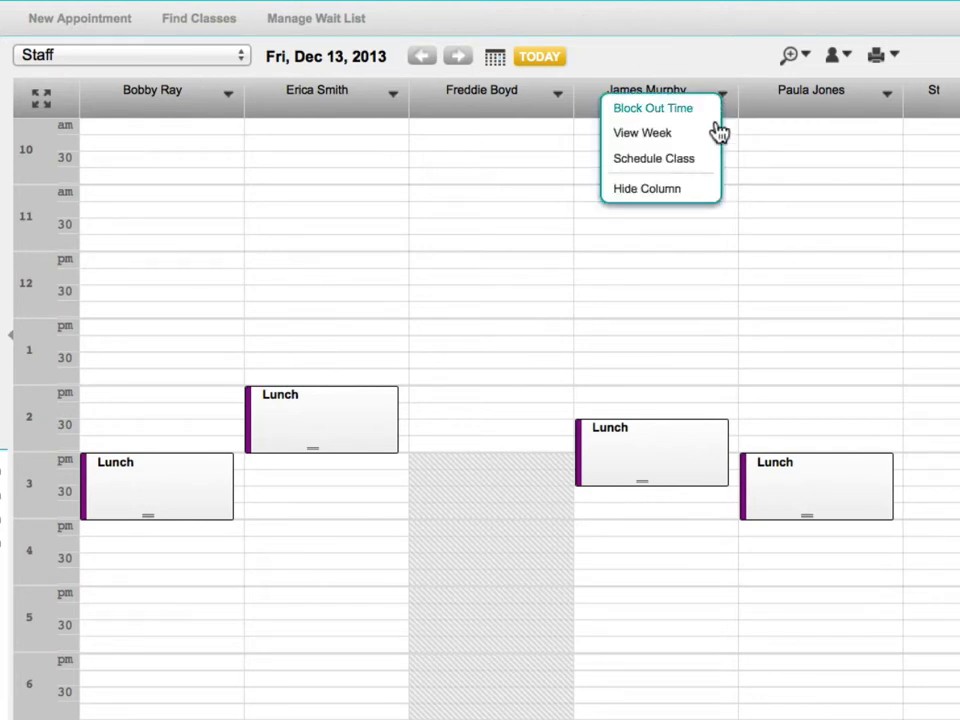
pyautogui.click(652, 158)
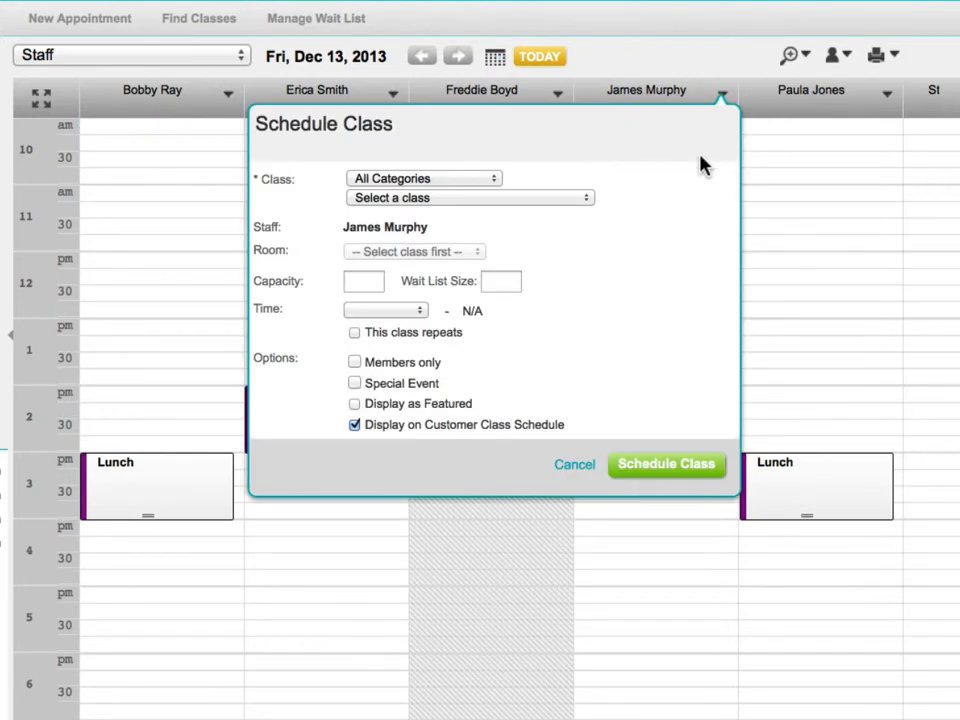
pyautogui.moveTo(670, 178)
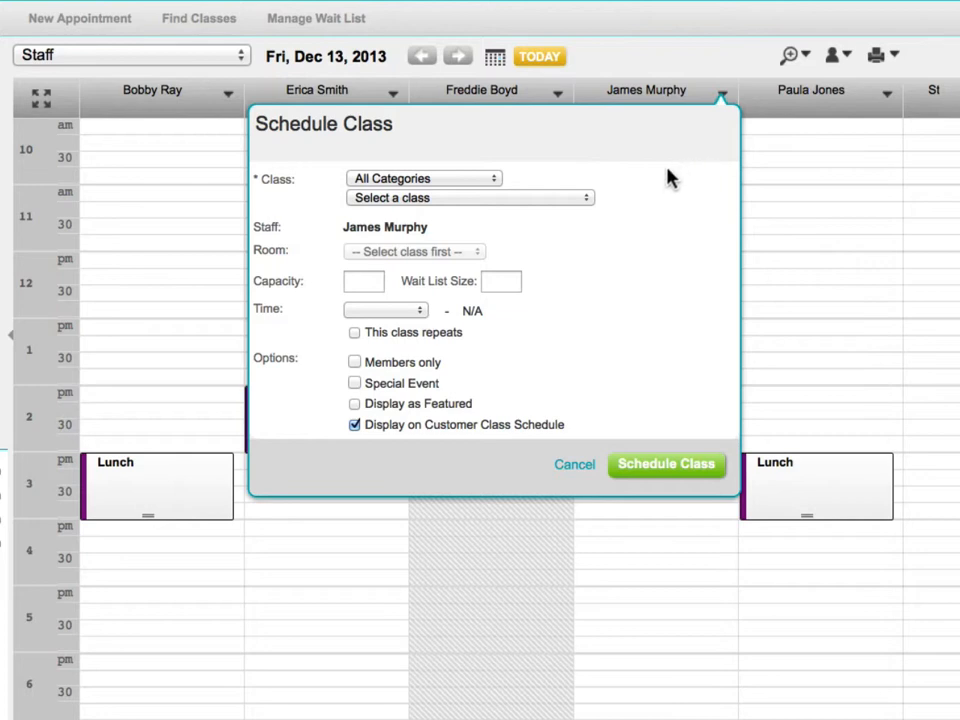
pyautogui.click(470, 198)
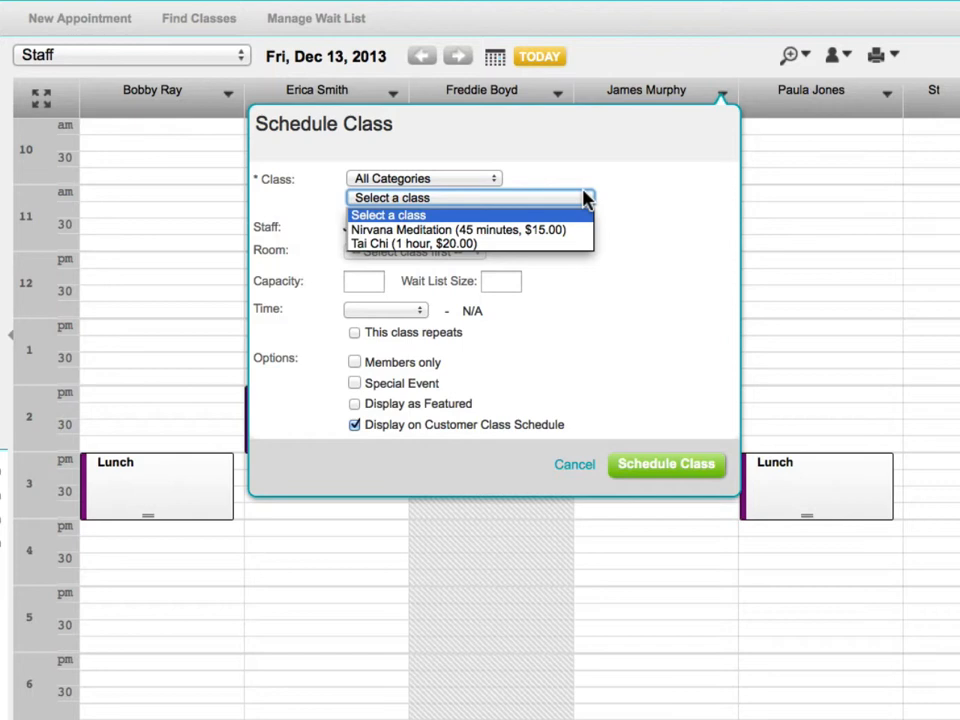
pyautogui.moveTo(578, 256)
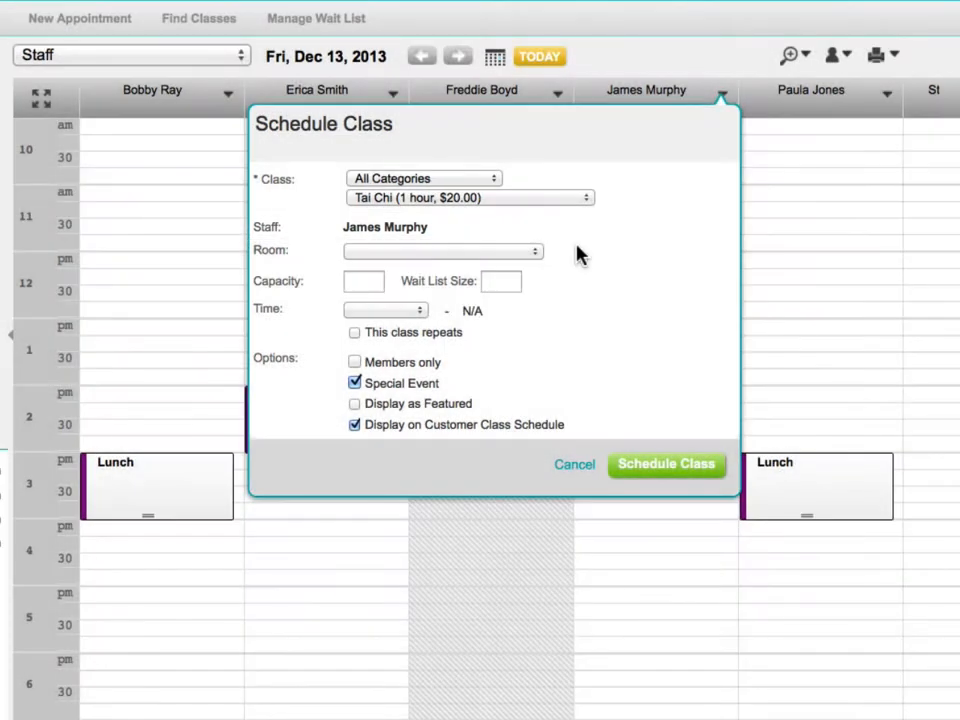
pyautogui.click(442, 252)
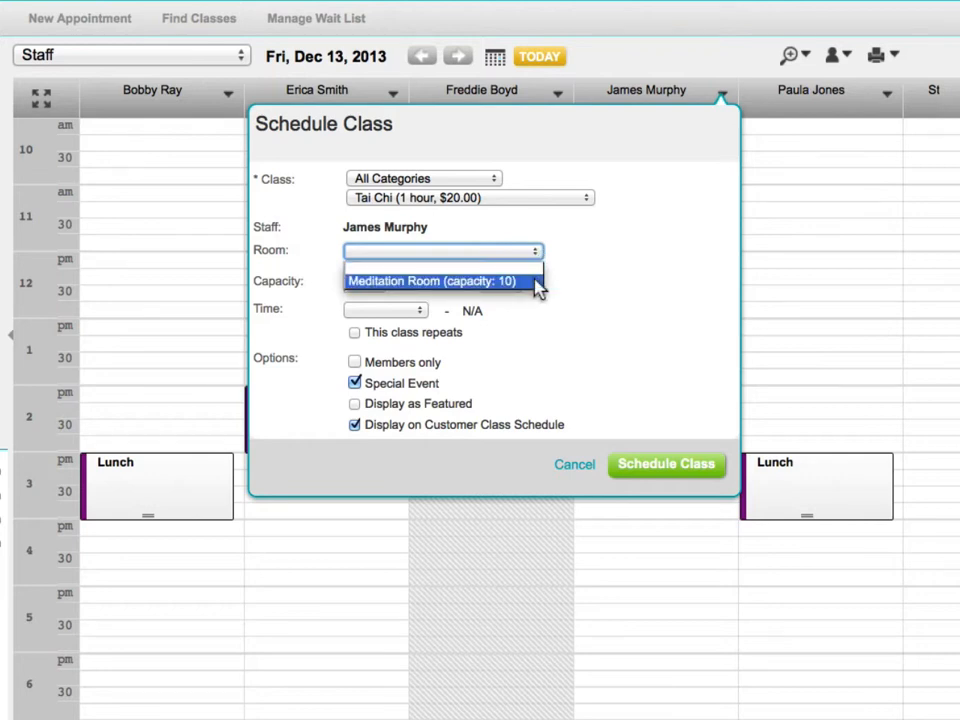
# Step: Assign Meditation Room (capacity 10) with capacity 10 and wait list size 2
pyautogui.click(436, 280)
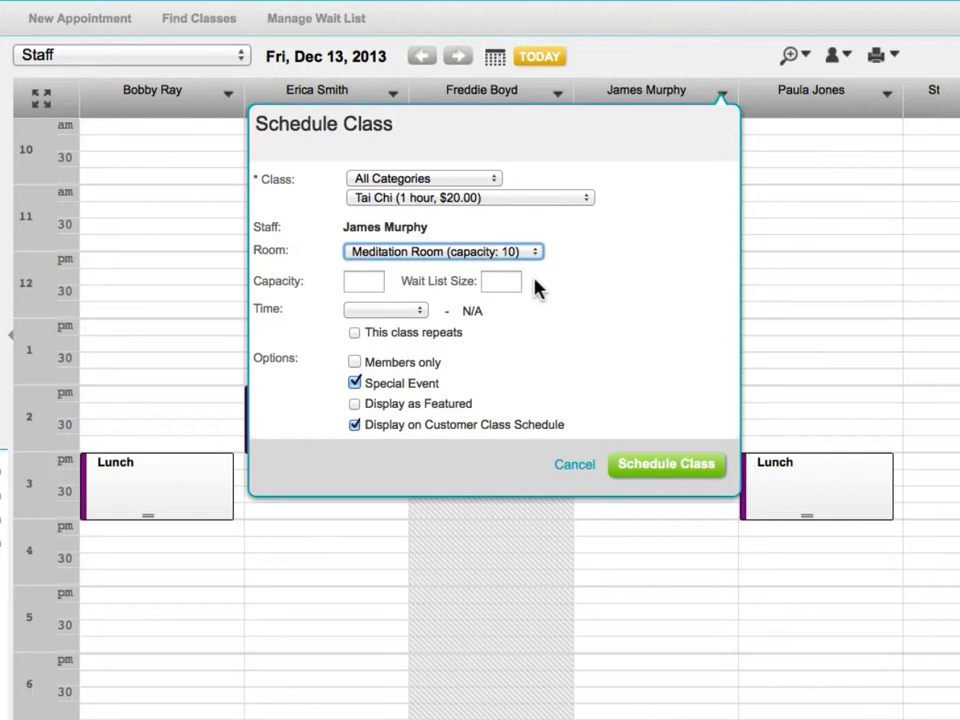
pyautogui.click(364, 280)
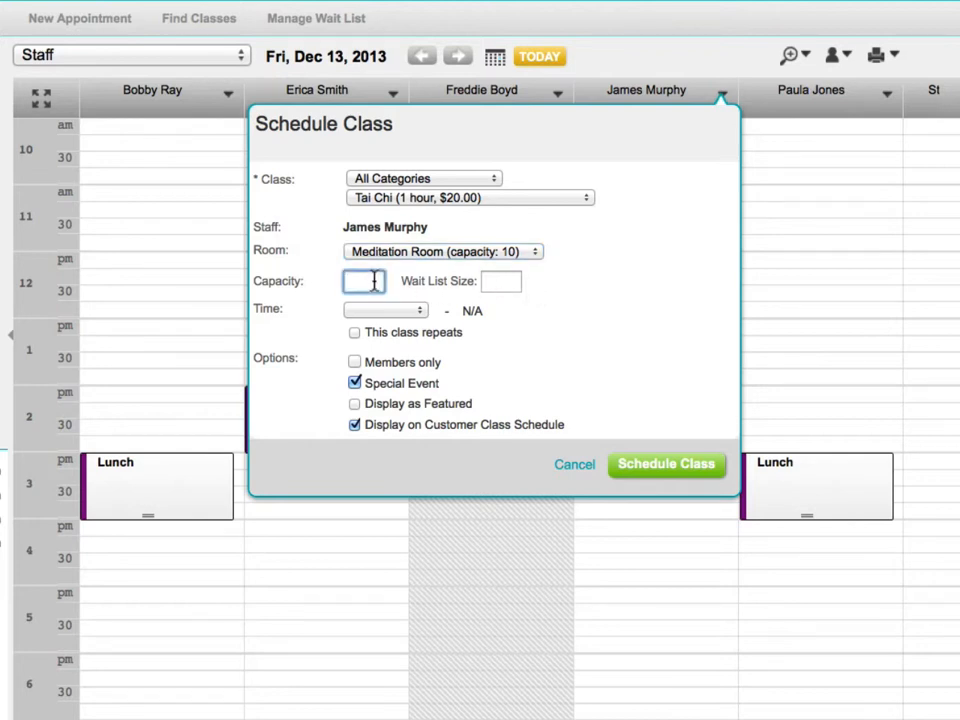
pyautogui.write('10')
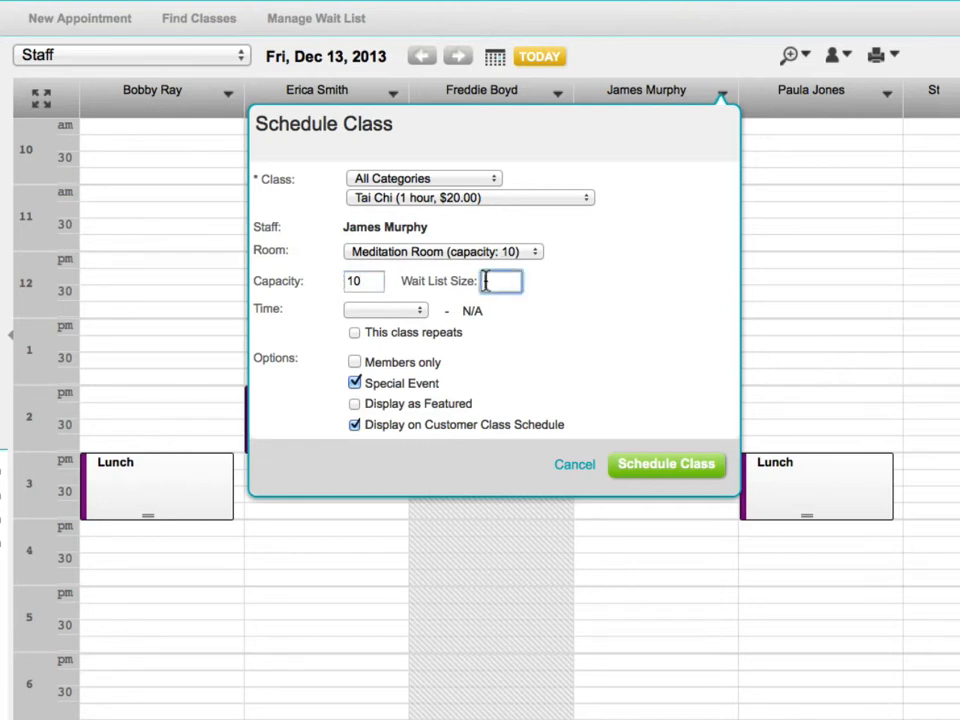
pyautogui.write('2')
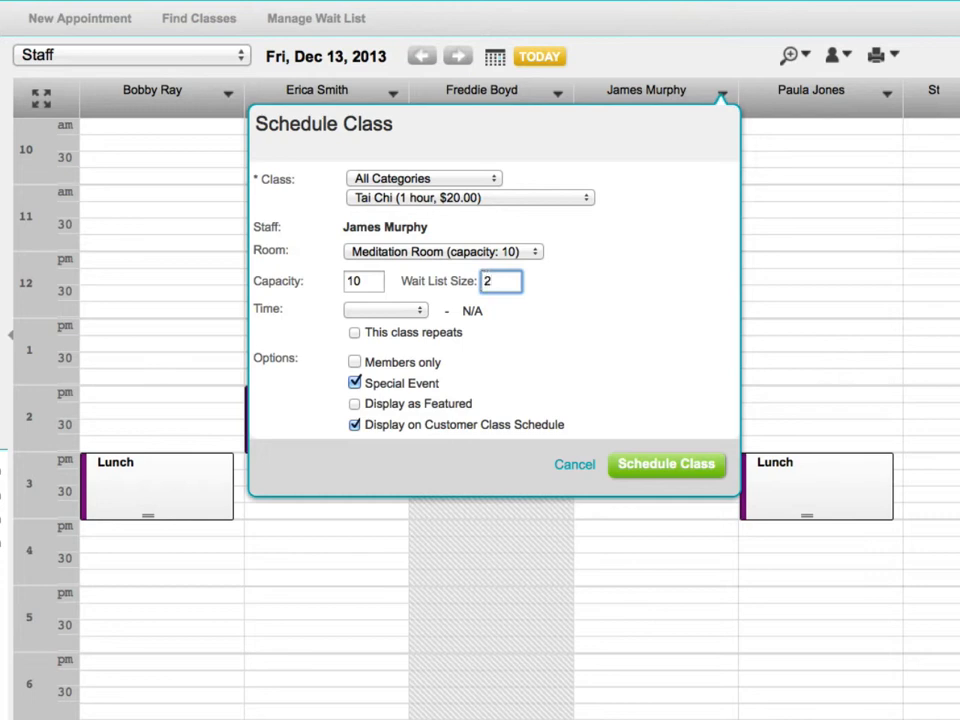
# Step: Set the start time to 12:00 PM and schedule the class onto the calendar
pyautogui.click(384, 308)
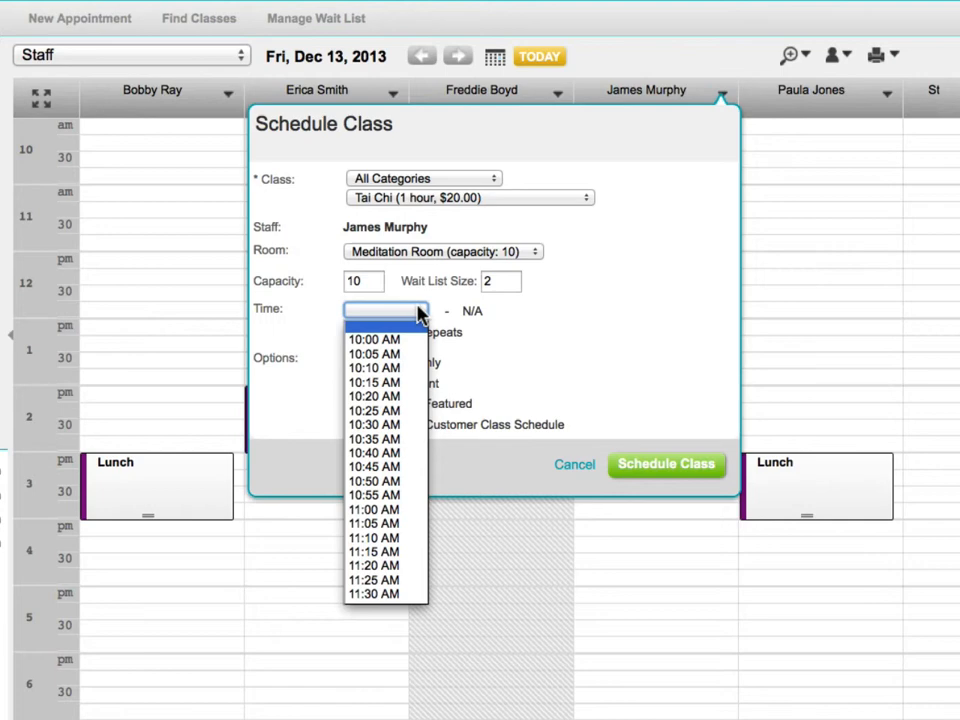
pyautogui.scroll(-3)
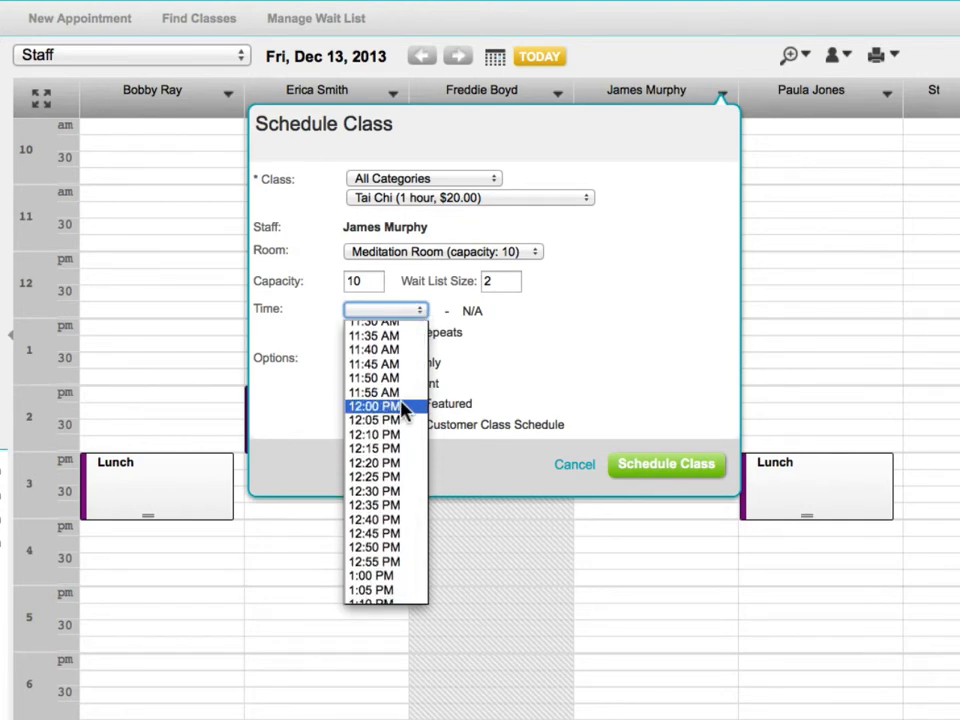
pyautogui.click(372, 404)
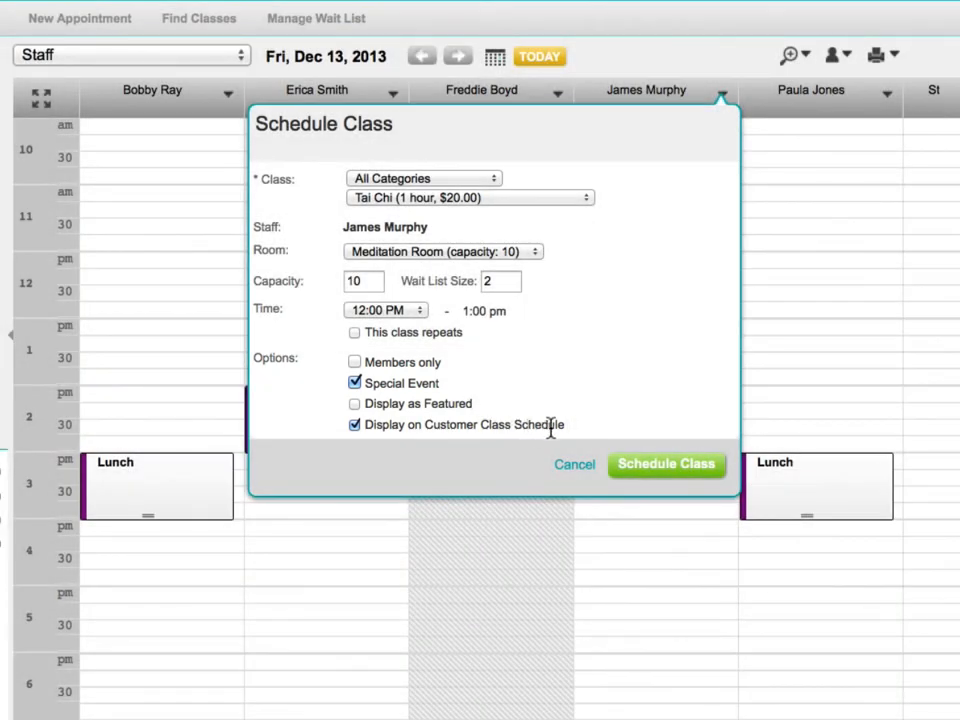
pyautogui.click(666, 464)
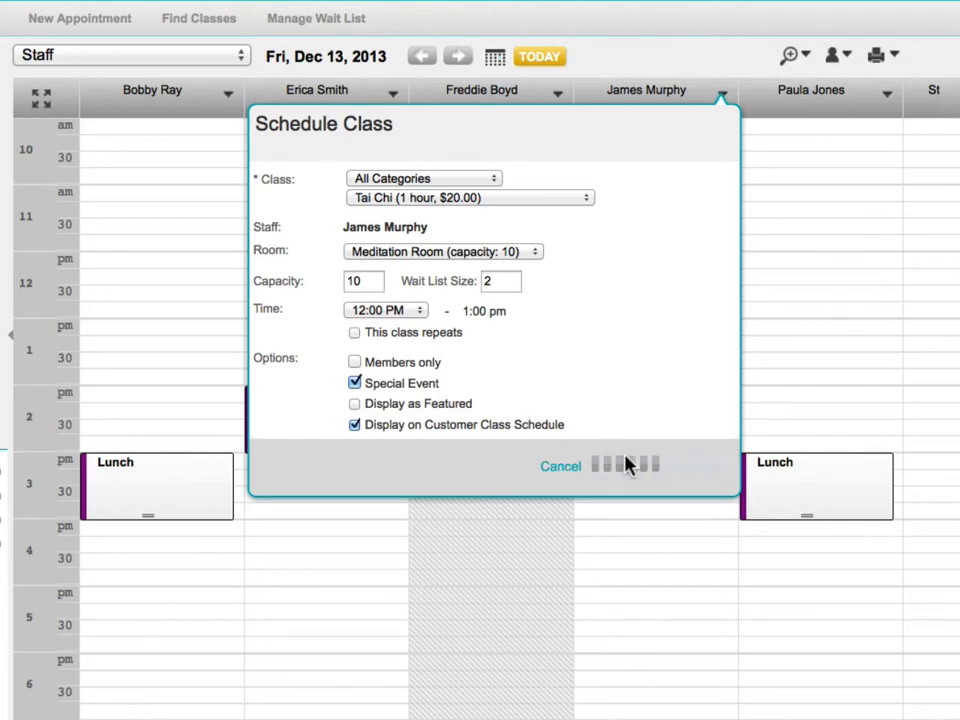
pyautogui.click(640, 464)
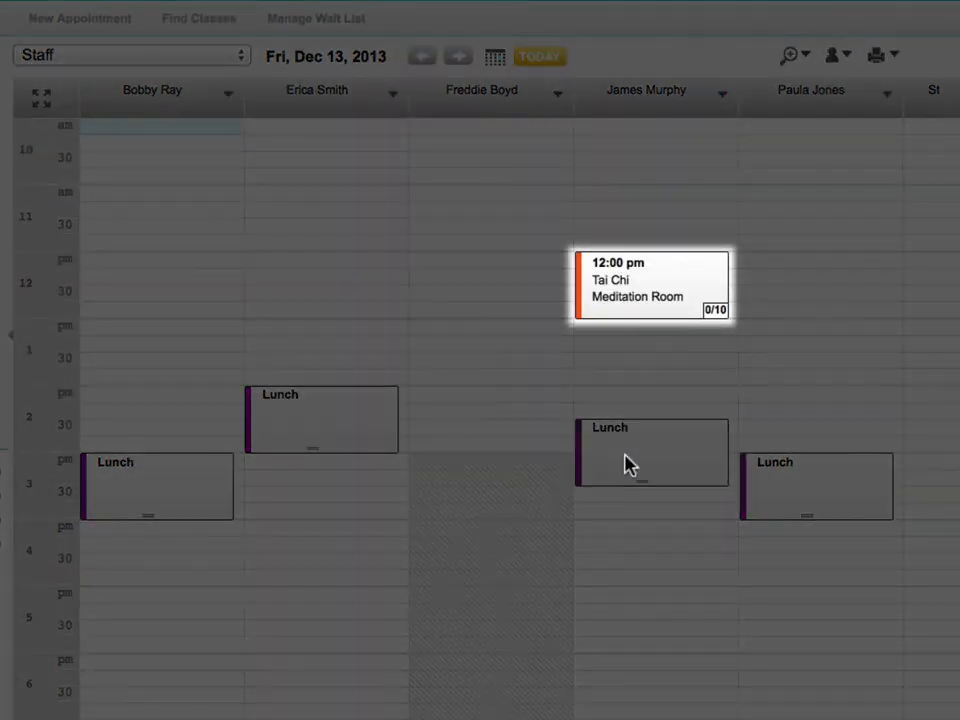